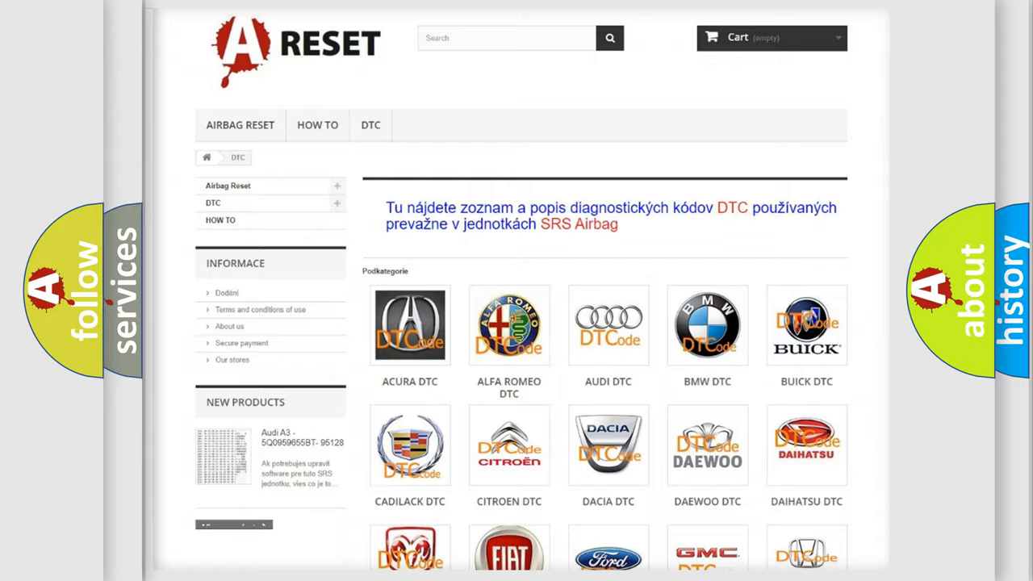
# Step: Choose the FIAT DTC tile from the category grid and review its list of fault codes
pyautogui.scroll(-3)
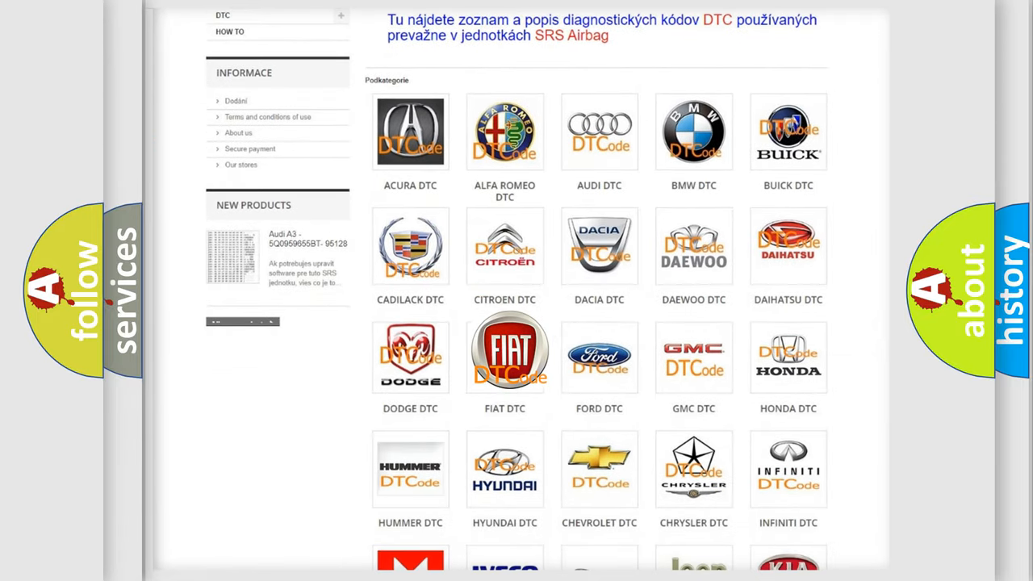
pyautogui.click(504, 355)
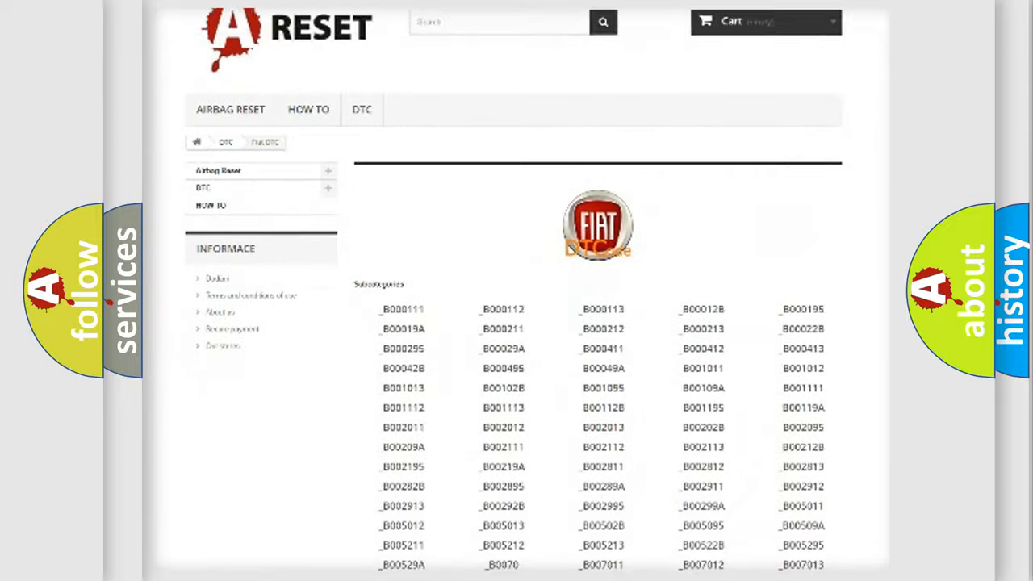
pyautogui.scroll(-3)
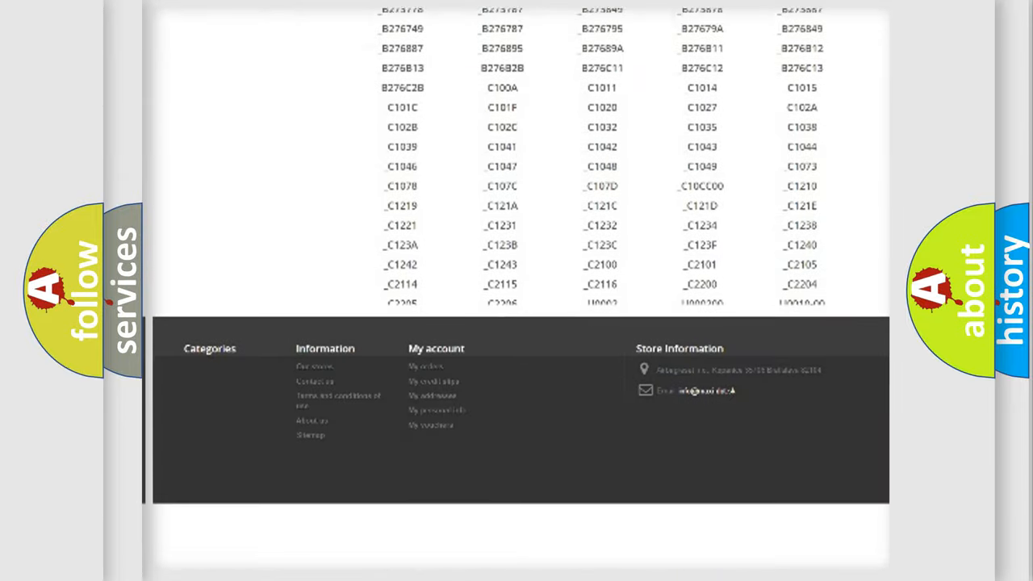
pyautogui.scroll(-3)
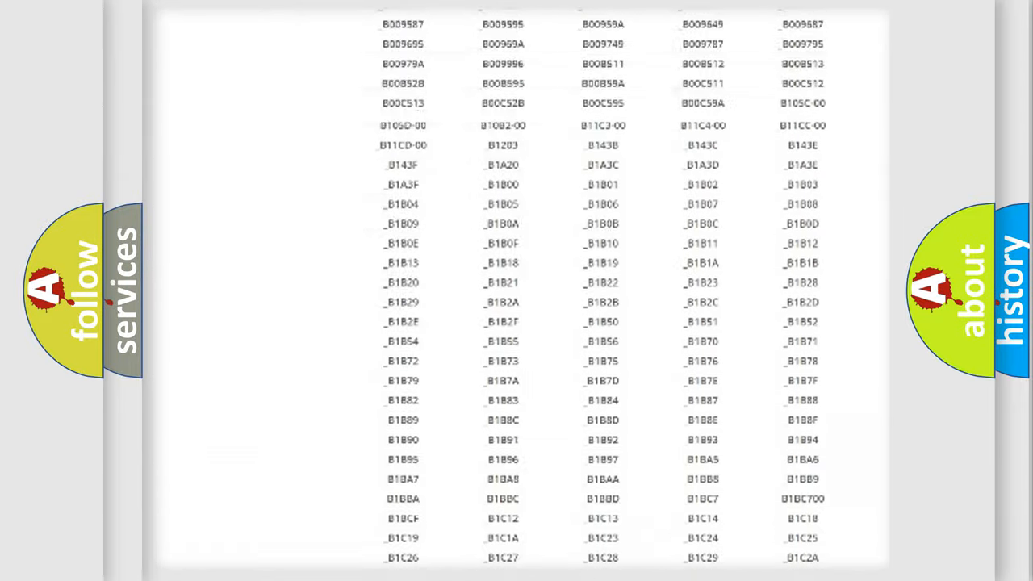